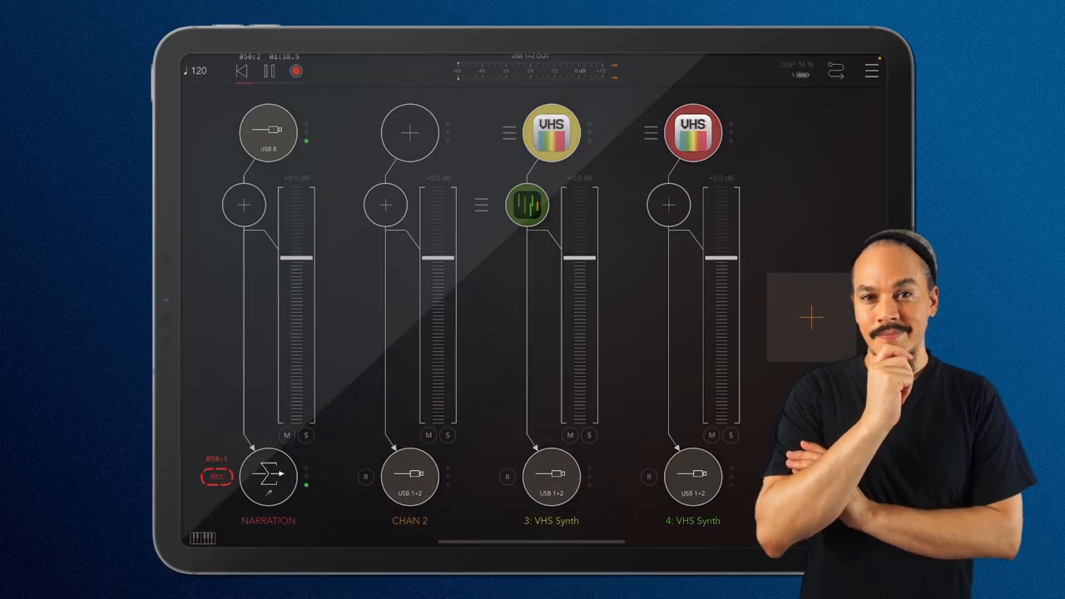
- Copy the VHS Synth node from channel 3 into channel 2's empty input slot
{"action": "left_click", "coordinate": [551, 123]}
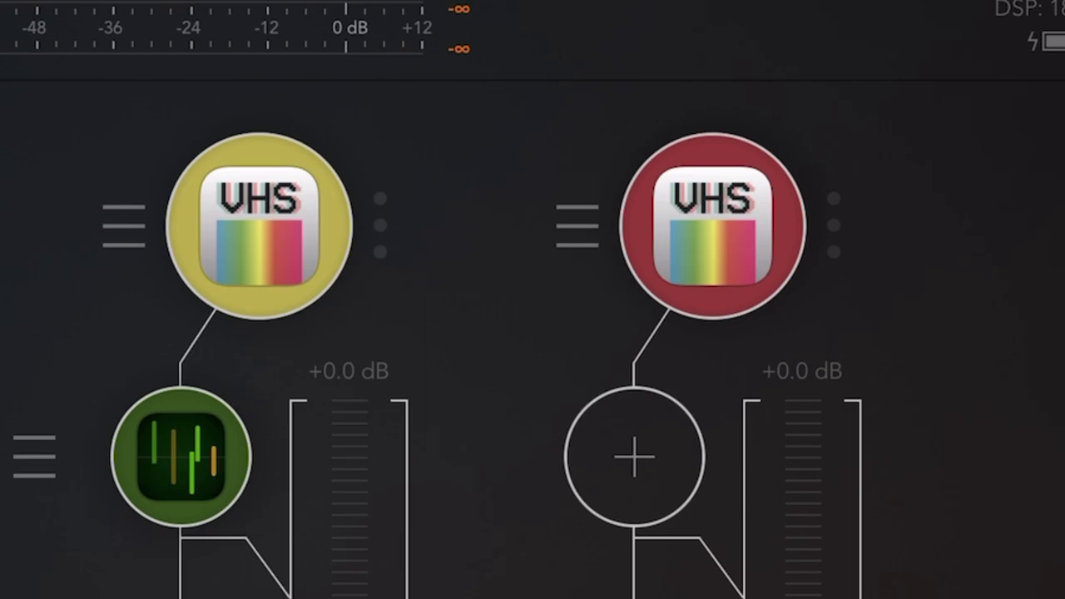
{"action": "left_click", "coordinate": [711, 225]}
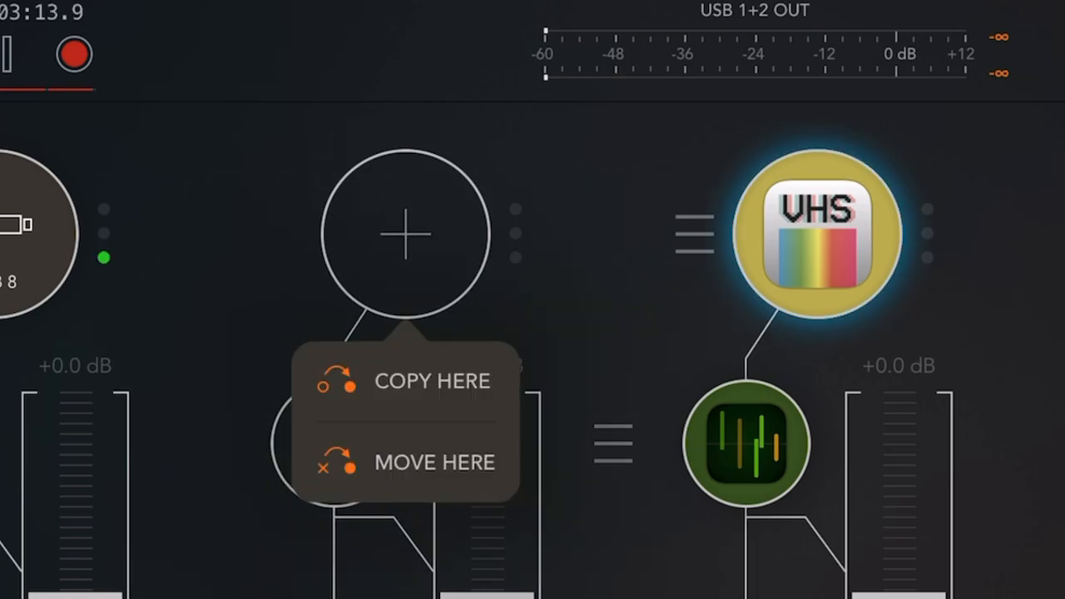
{"action": "left_click", "coordinate": [431, 380]}
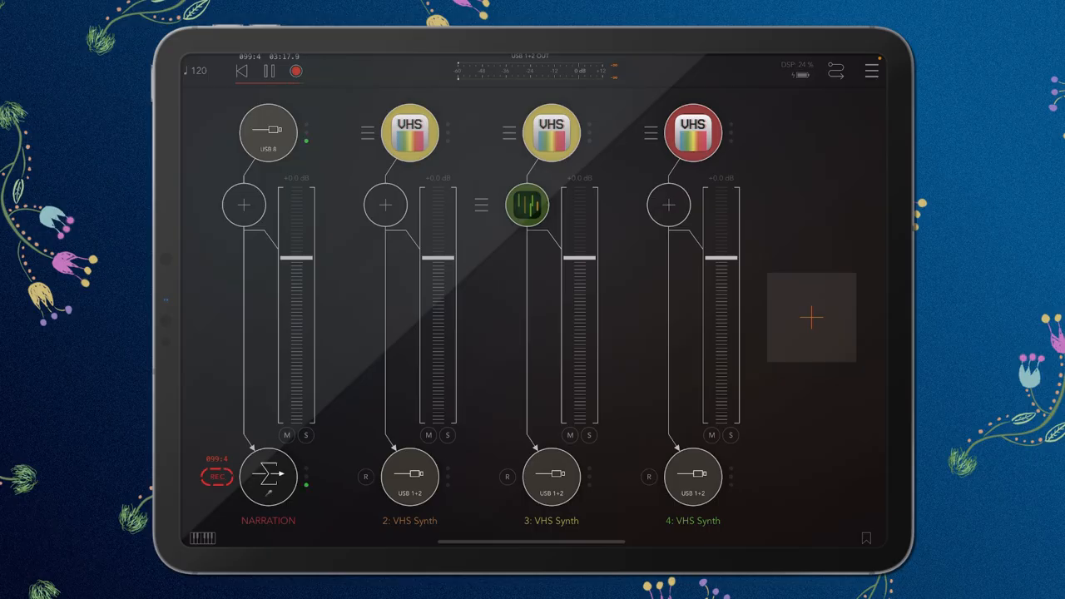
- Move channel 3's VHS Synth onto a new fifth channel, then pick up the green effect node
{"action": "left_click", "coordinate": [812, 316]}
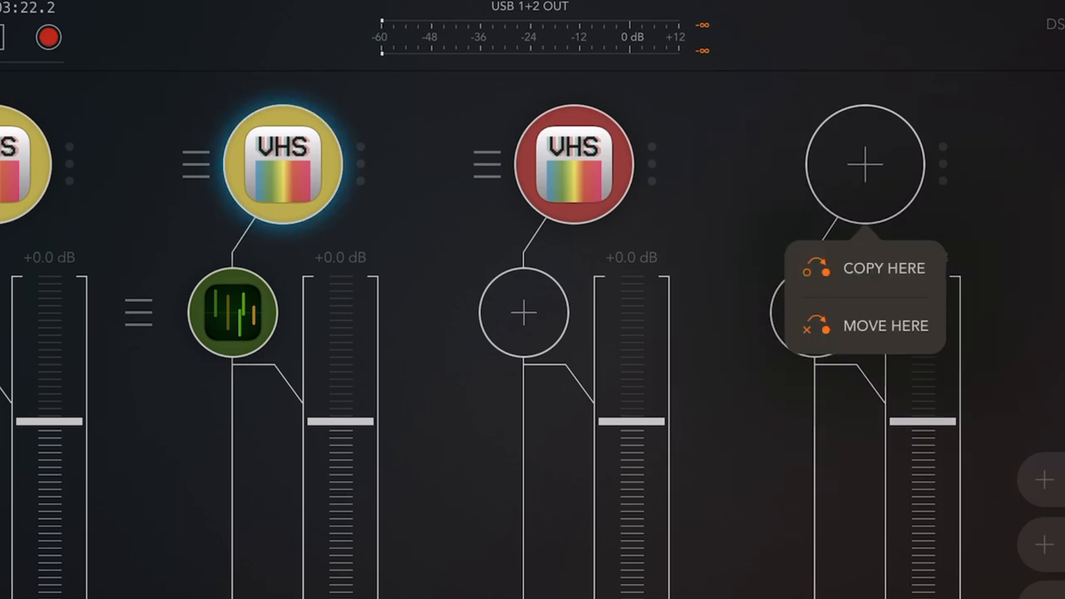
{"action": "left_click", "coordinate": [885, 325]}
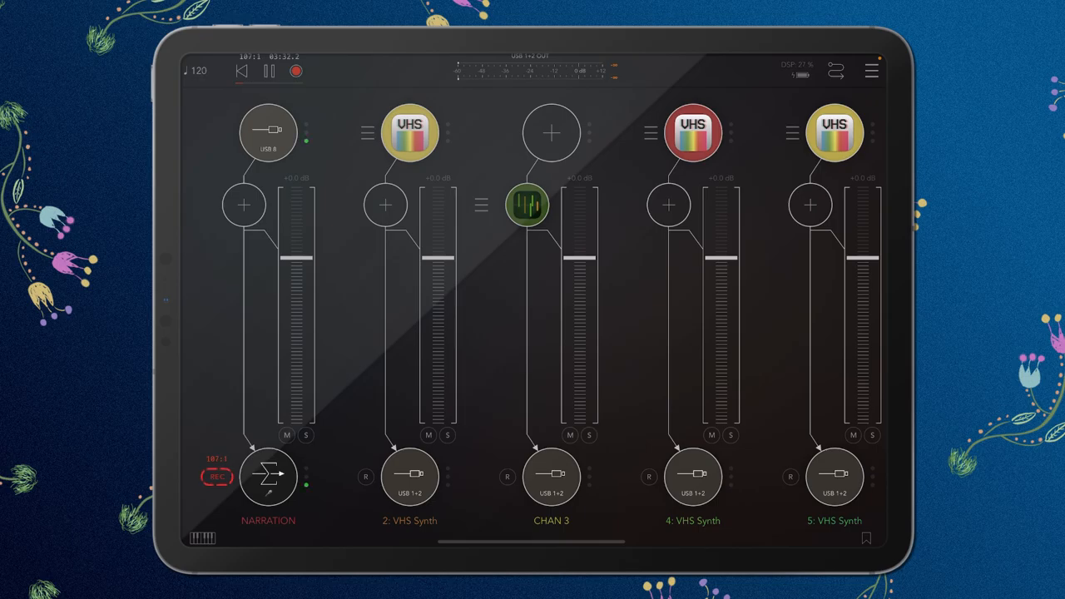
{"action": "left_click", "coordinate": [528, 205]}
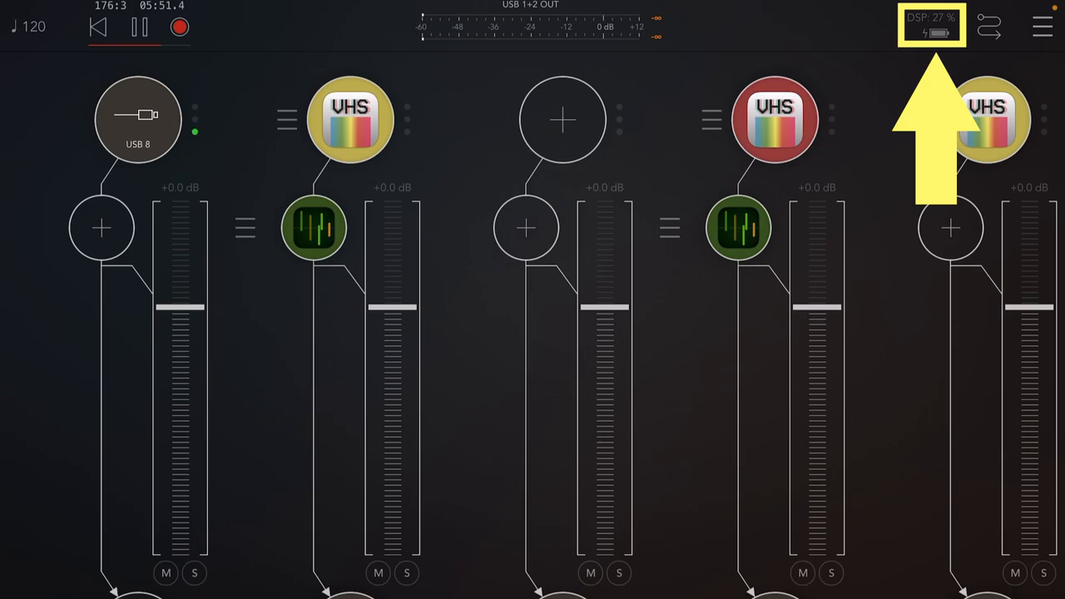
- Open Engine Info's Node Statistics from the DSP meter and show the Init/Load tab
{"action": "left_click", "coordinate": [932, 23]}
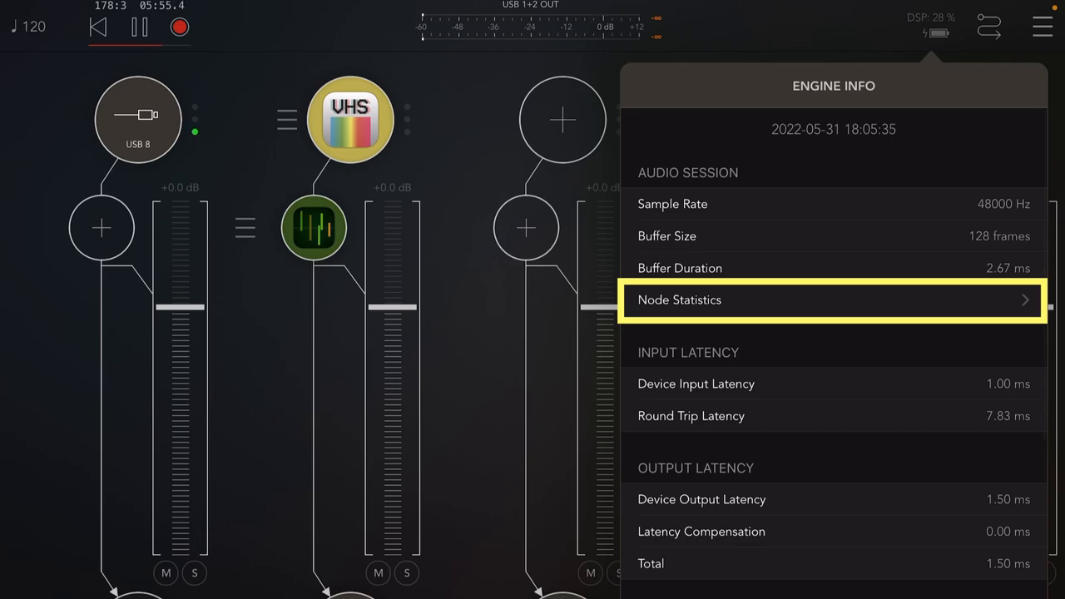
{"action": "left_click", "coordinate": [832, 300]}
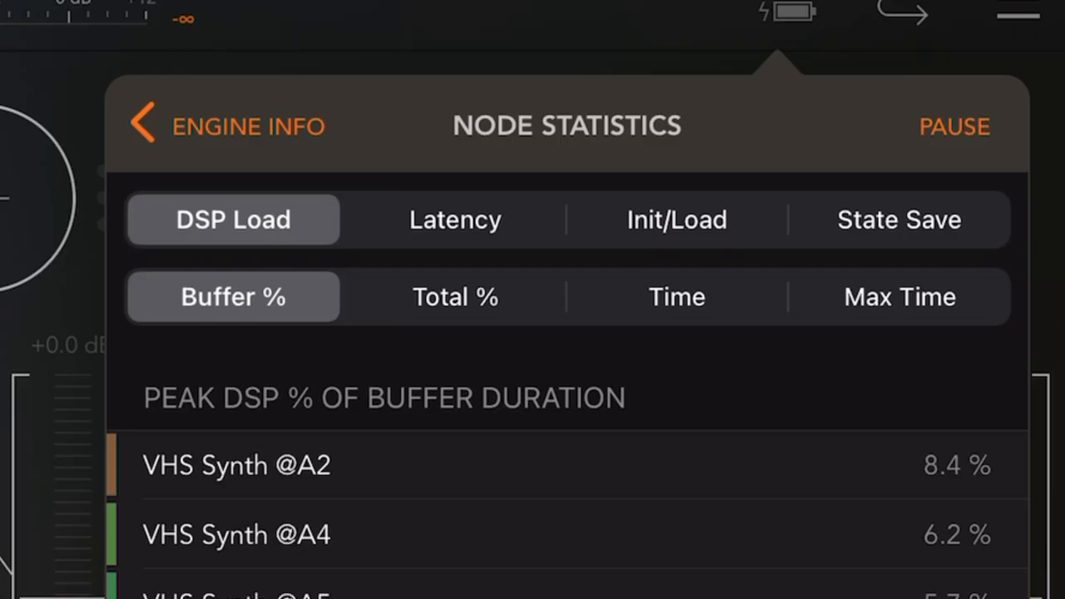
{"action": "left_click", "coordinate": [677, 219]}
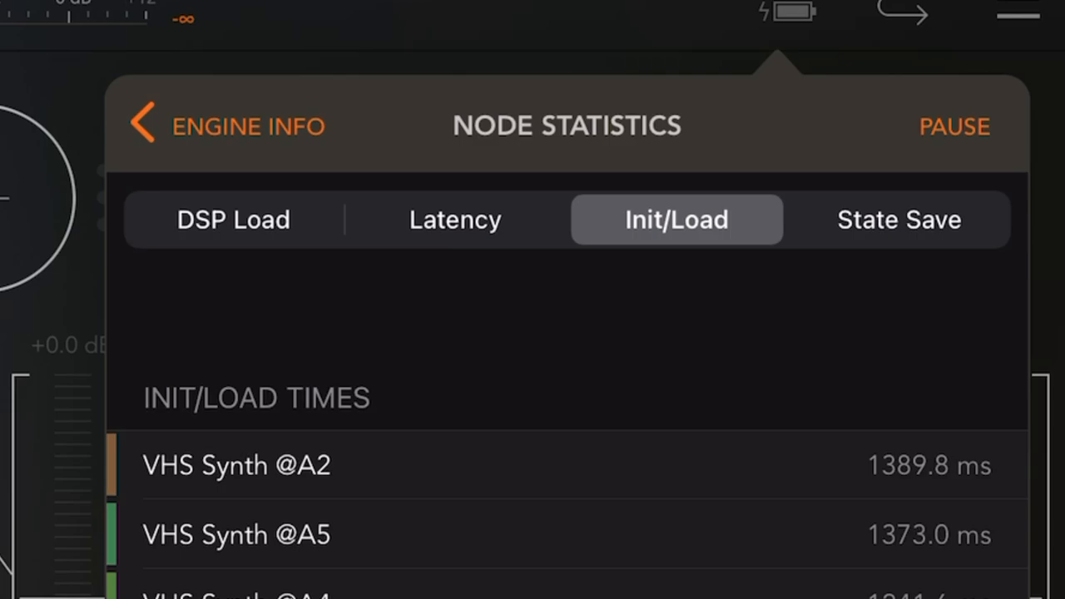
{"action": "scroll", "scroll_direction": "down", "scroll_amount": 3}
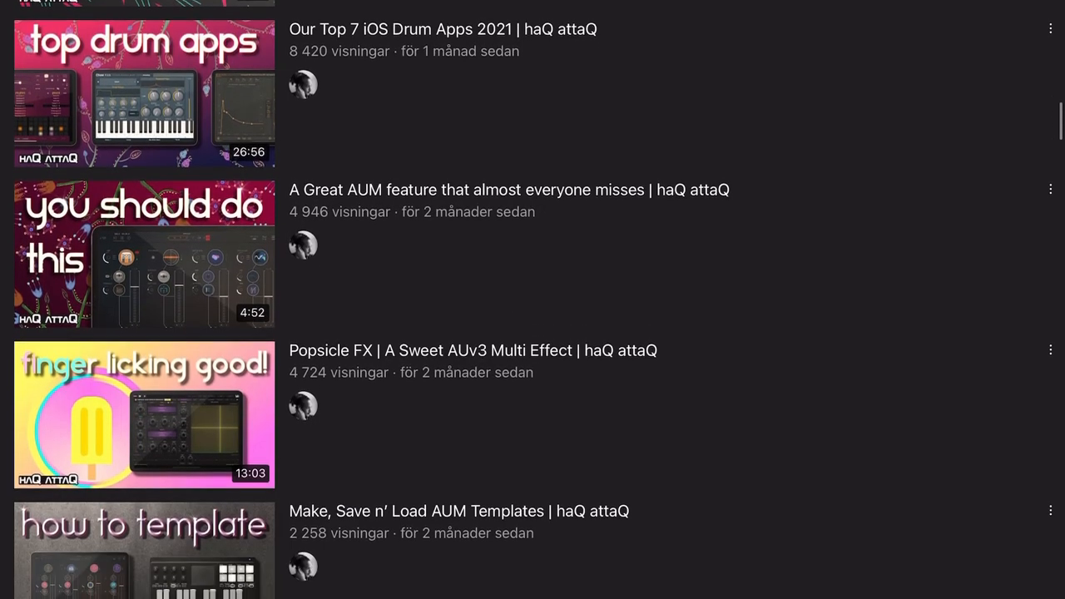
- Scroll the channel's videos and pick 'What we need in 2022 from iOS Music App Developers'
{"action": "scroll", "scroll_direction": "down", "scroll_amount": 3}
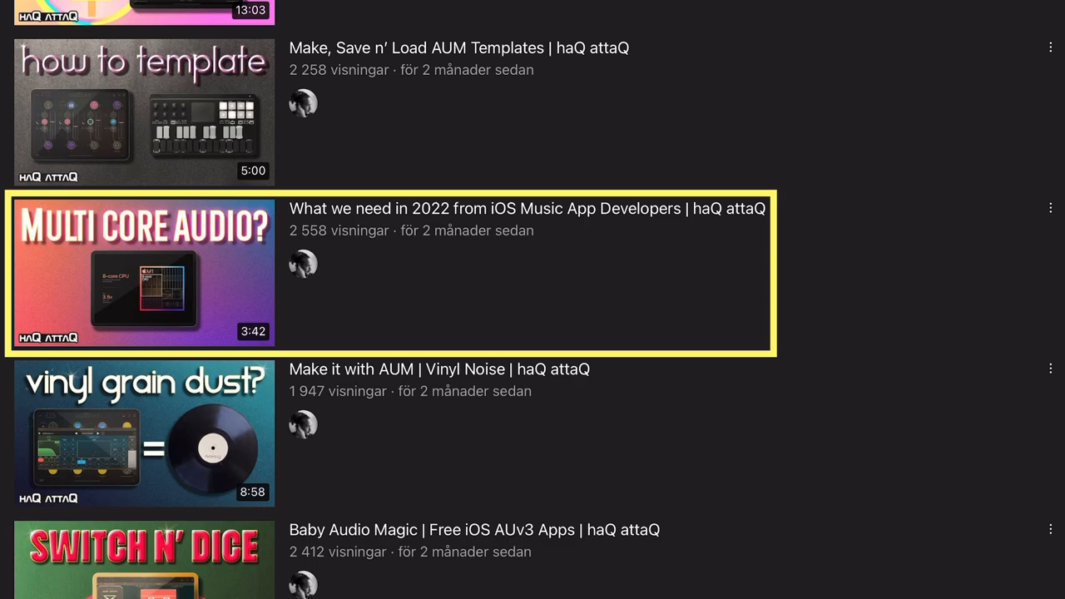
{"action": "left_click", "coordinate": [143, 273]}
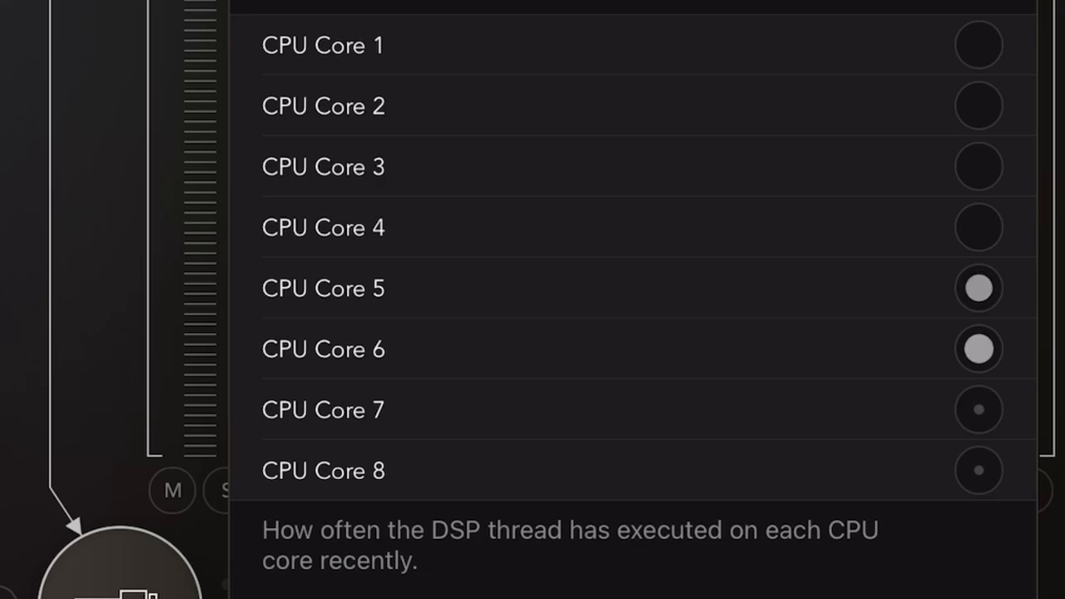
- Review the DSP Core Distribution, then dismiss the Node Statistics popover
{"action": "left_click", "coordinate": [632, 318]}
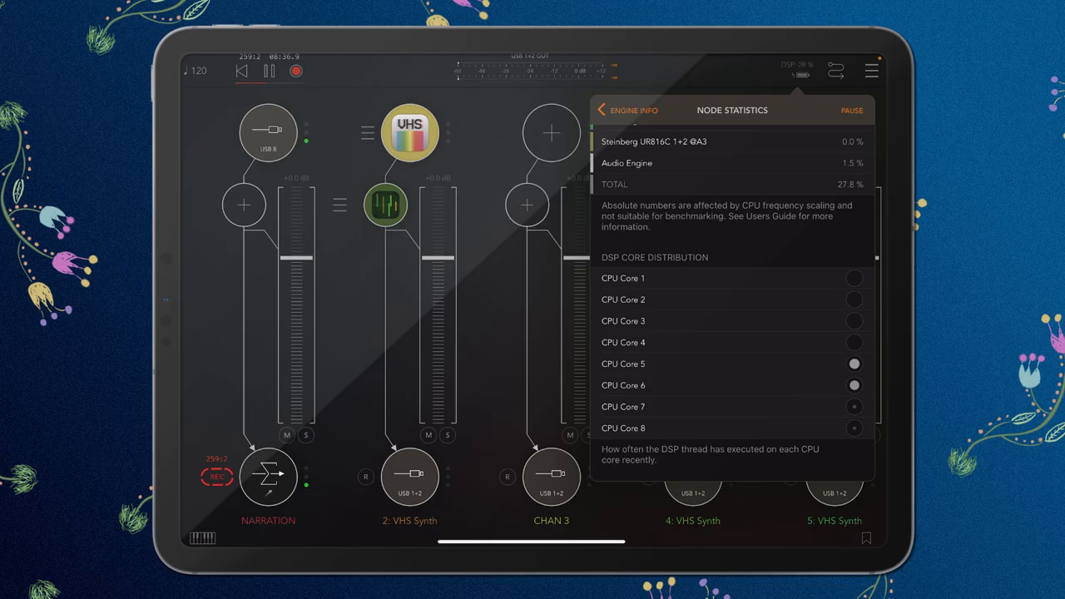
{"action": "left_click", "coordinate": [603, 110]}
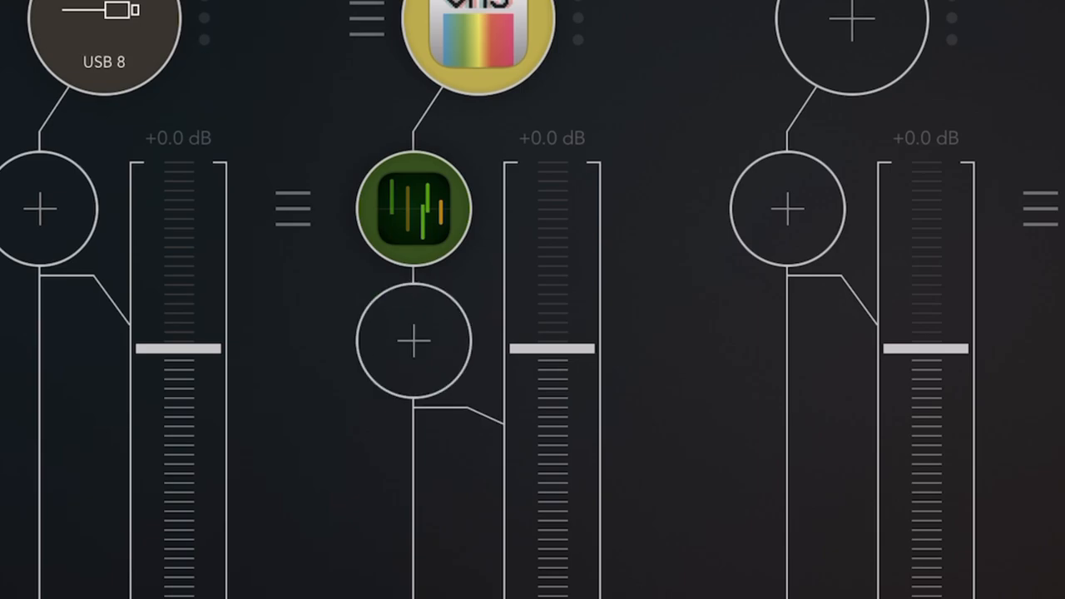
- Insert an LP/HP Filter in the empty slot below channel 2's green effect node
{"action": "left_click", "coordinate": [413, 340]}
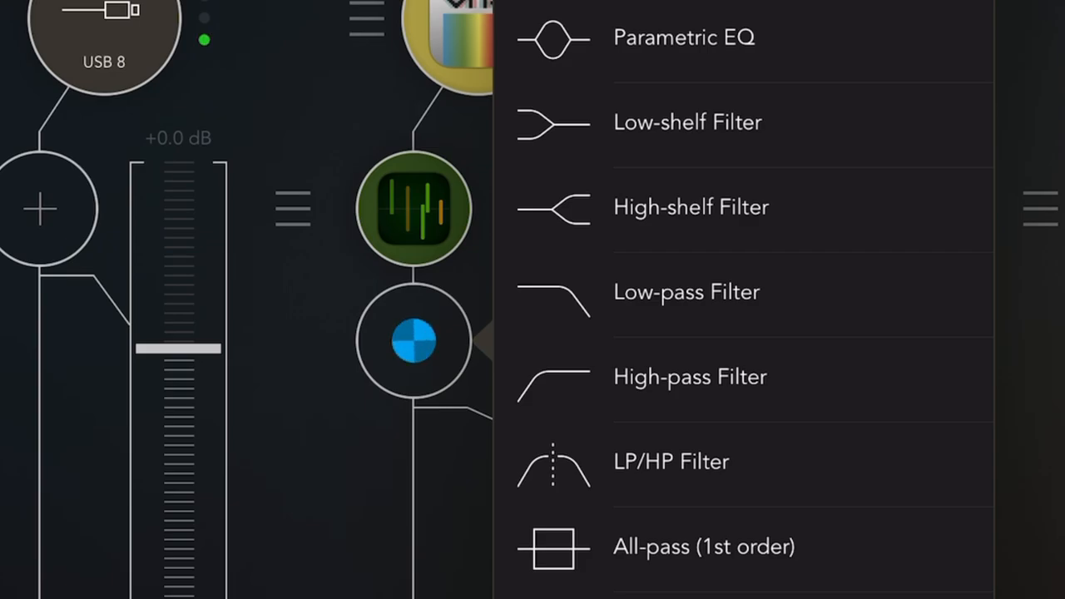
{"action": "left_click", "coordinate": [671, 461]}
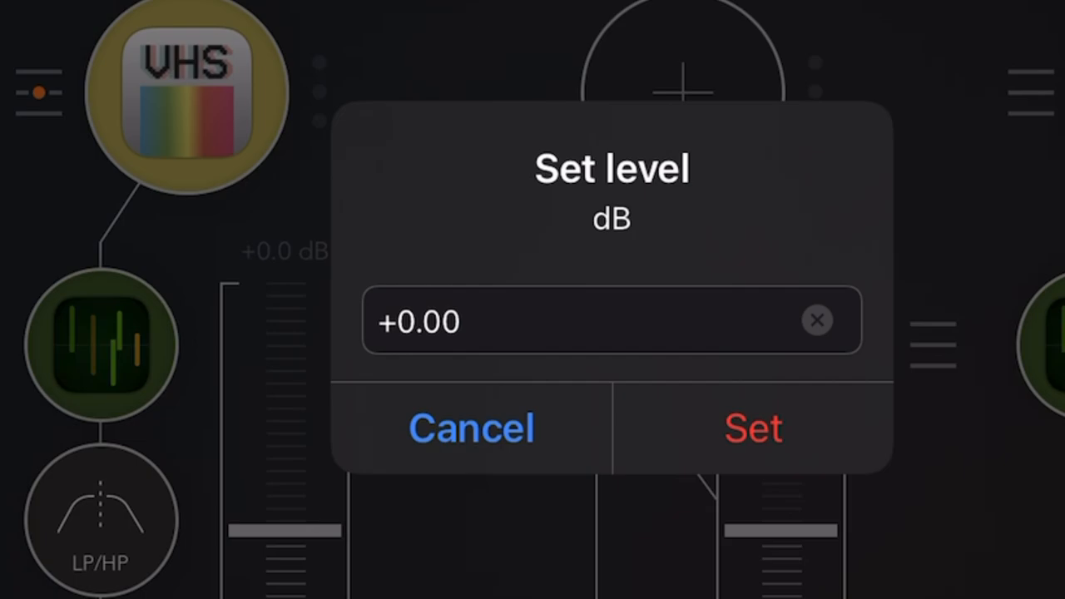
- Set channel 2's fader level to -4 dB in the Set level dialog
{"action": "left_click", "coordinate": [816, 320]}
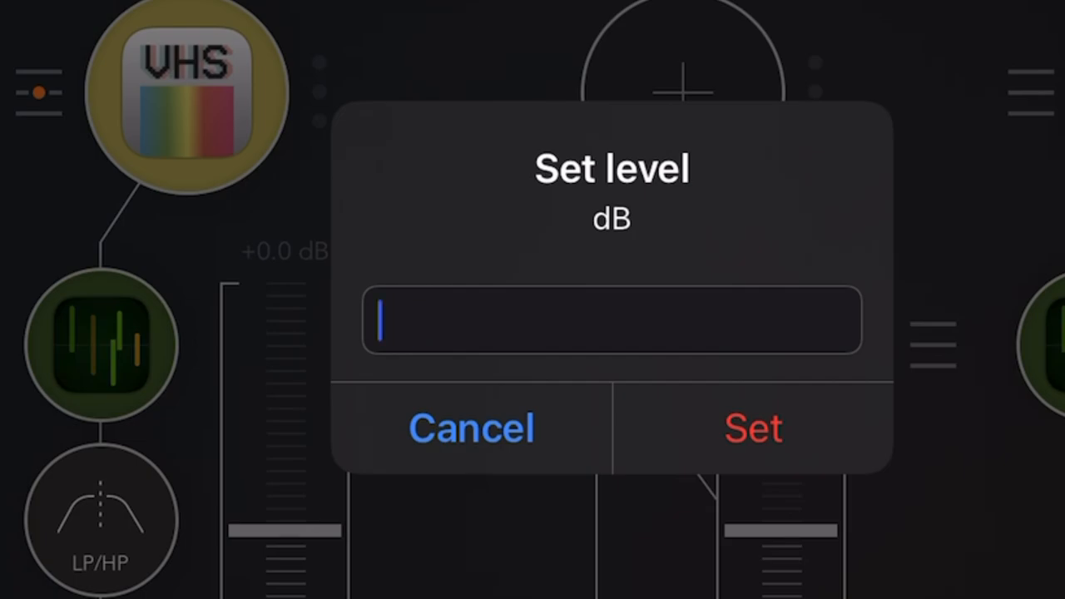
{"action": "type", "text": "-"}
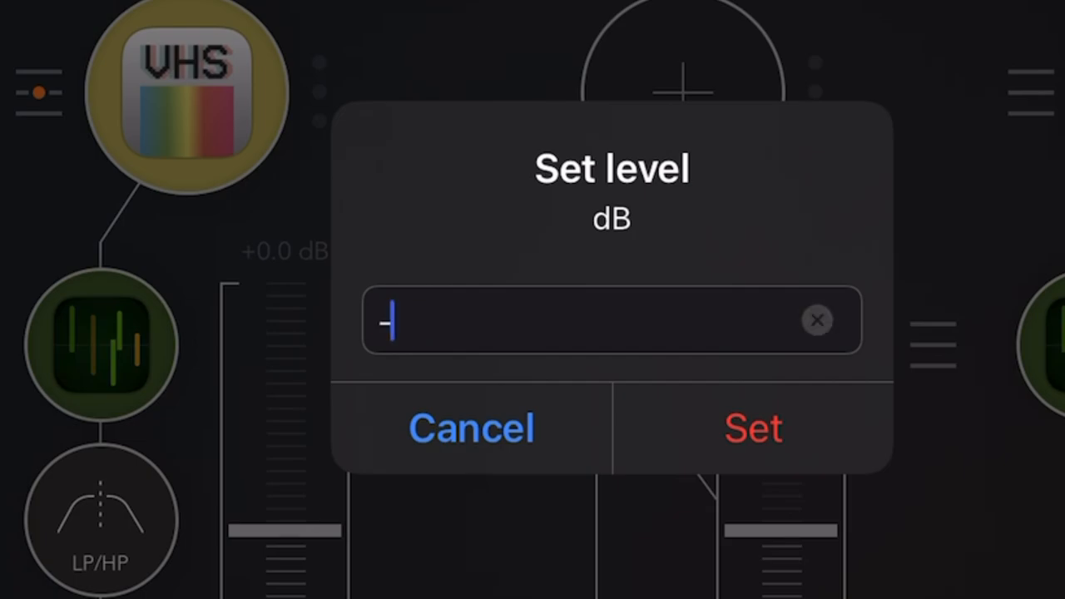
{"action": "type", "text": "4"}
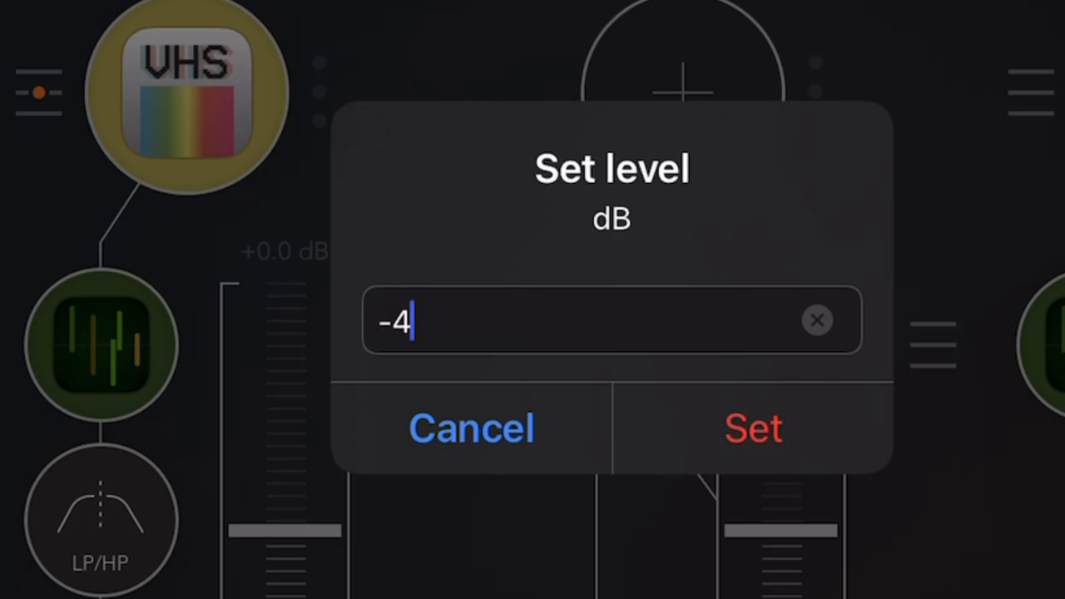
{"action": "left_click", "coordinate": [752, 428]}
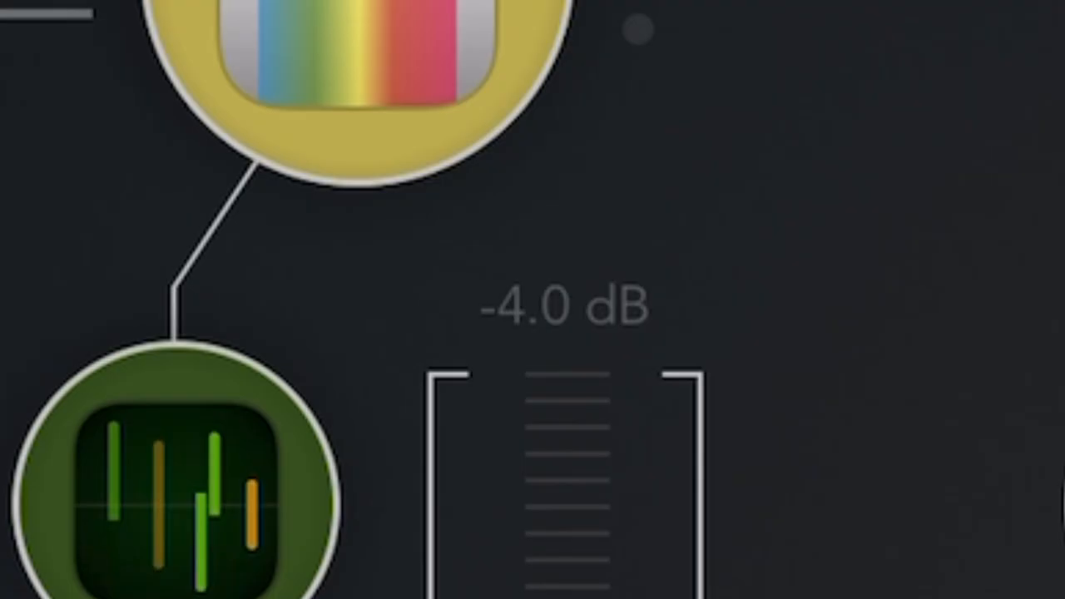